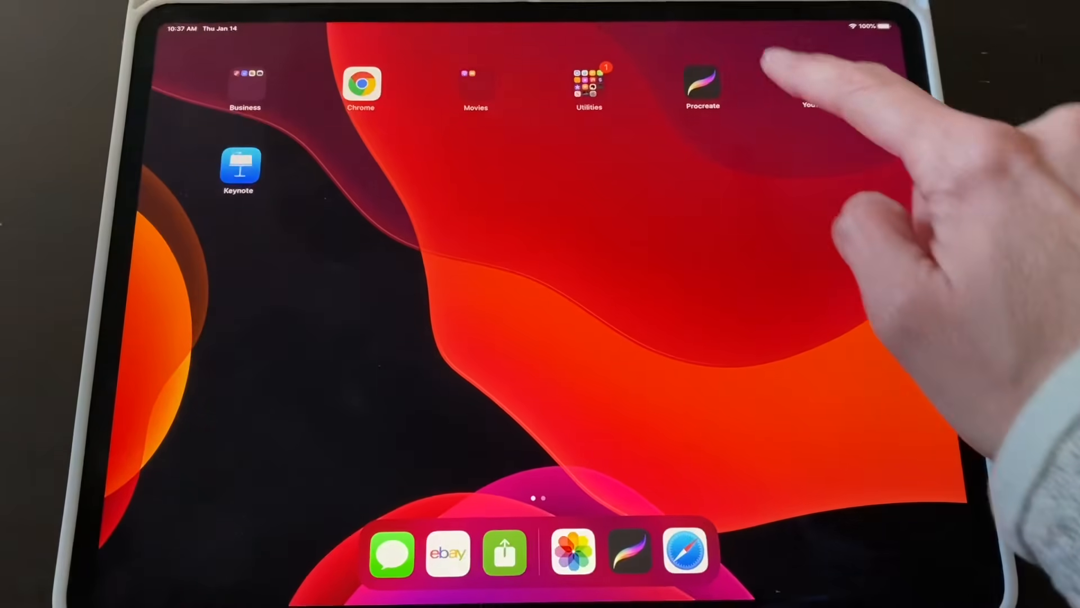
- Launch Procreate from the Home Screen and open a blank artwork from the gallery
{"action": "left_click", "coordinate": [702, 83]}
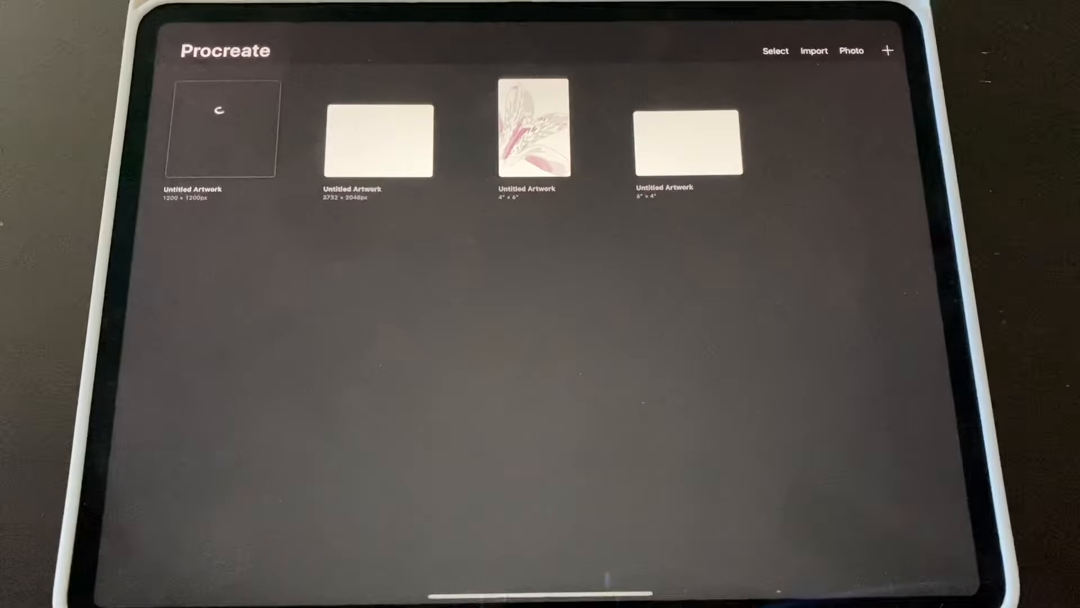
{"action": "left_click", "coordinate": [885, 50]}
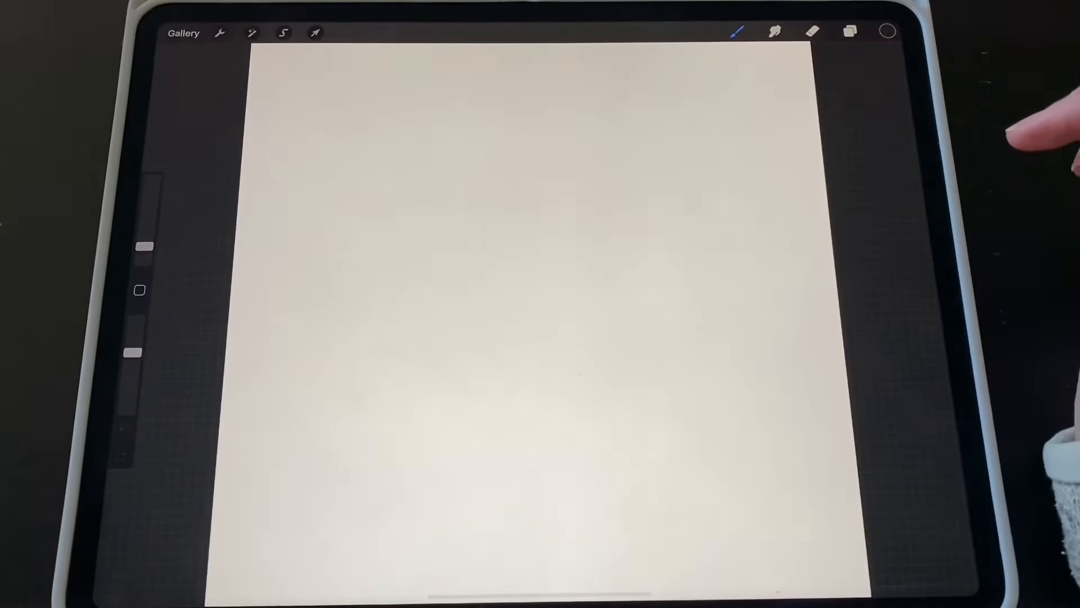
- Insert the orange fish photo from the Photos library onto the canvas
{"action": "left_click", "coordinate": [226, 31]}
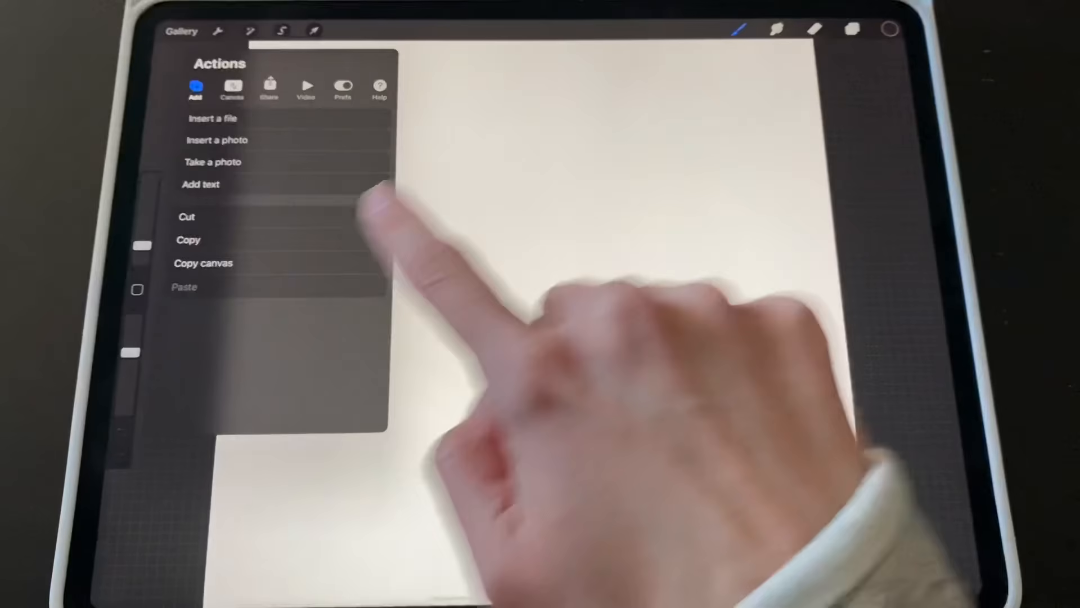
{"action": "left_click", "coordinate": [216, 140]}
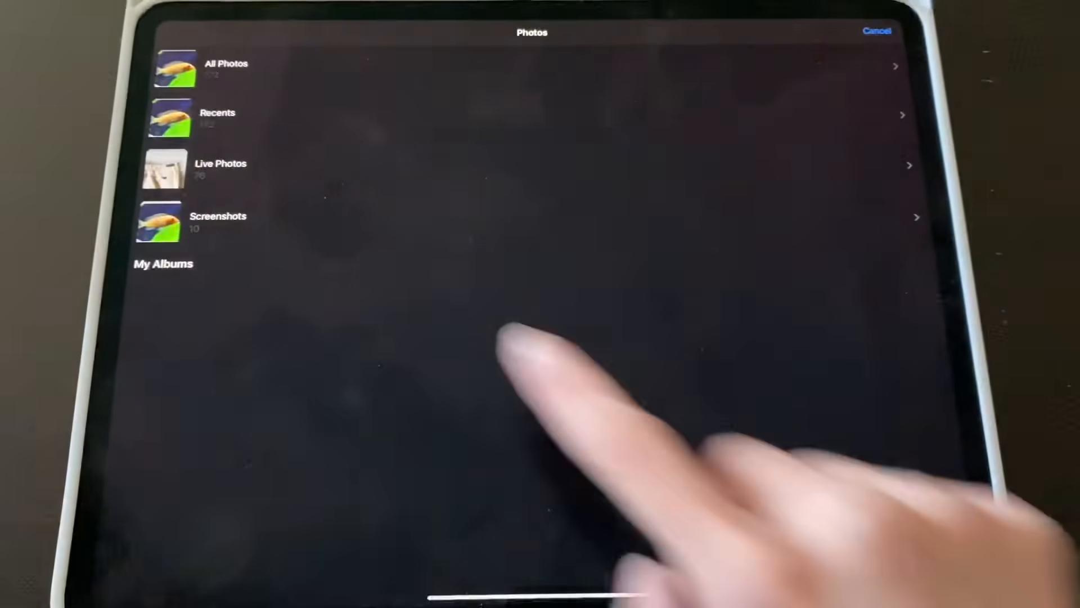
{"action": "left_click", "coordinate": [174, 67]}
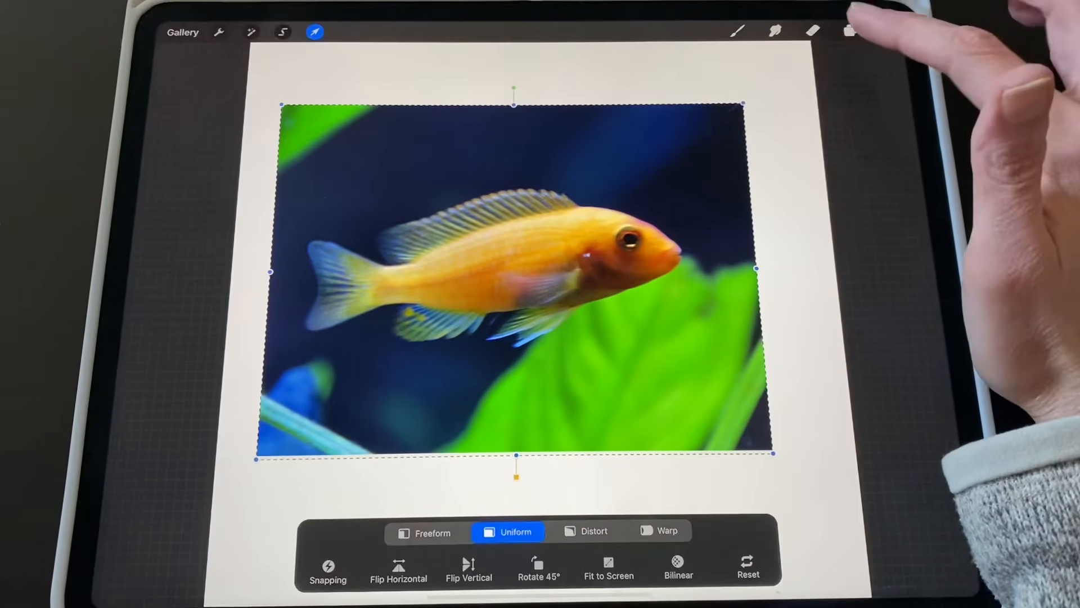
- Add an empty Layer 2 above the photo and lower Layer 1's opacity for tracing
{"action": "left_click", "coordinate": [848, 32]}
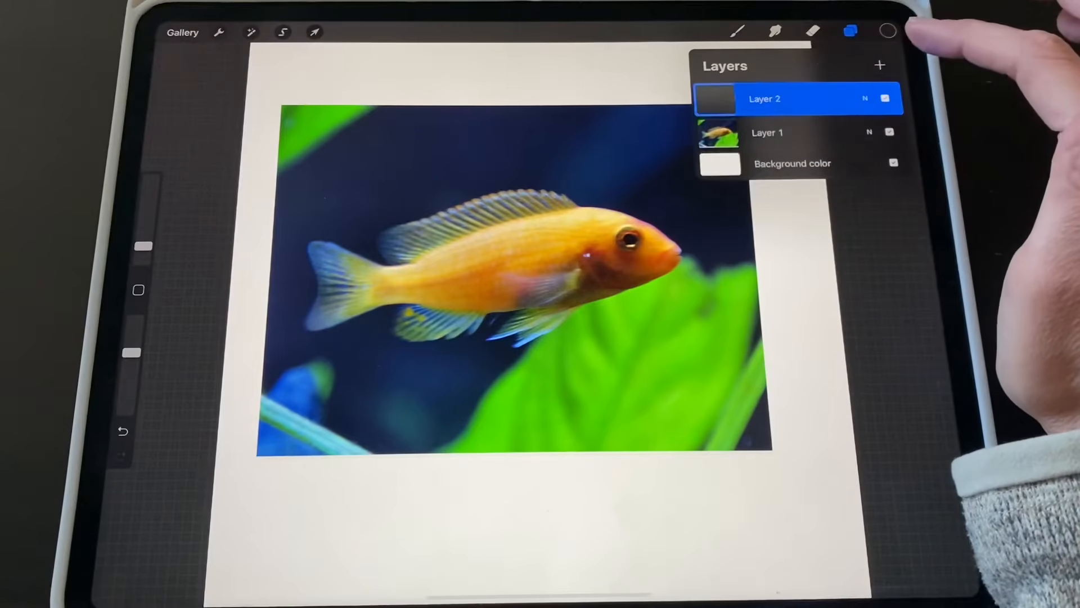
{"action": "left_click", "coordinate": [781, 133]}
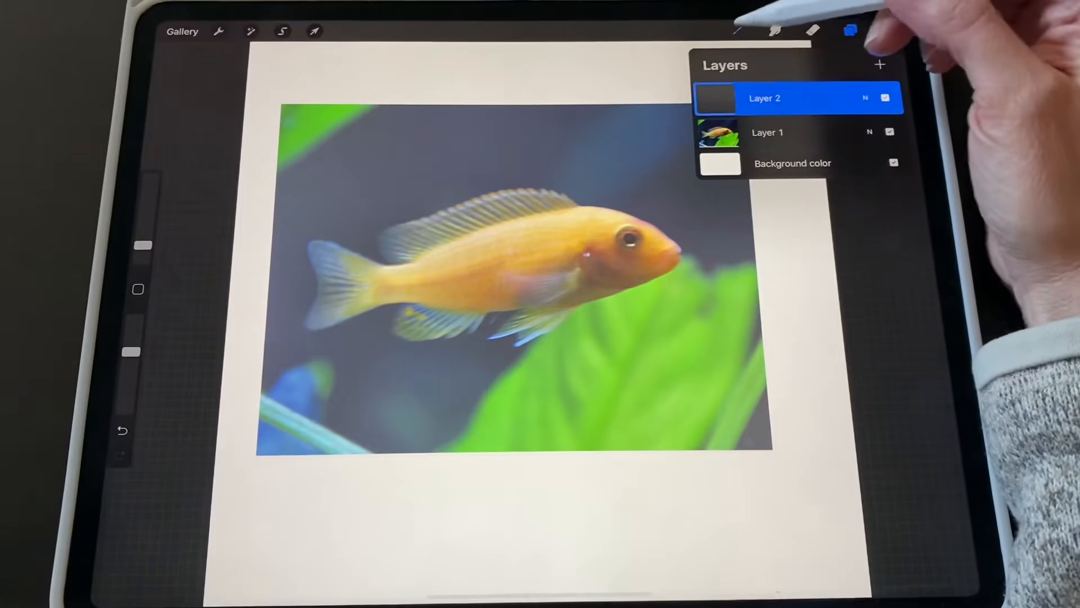
- Choose the Inking Fine Tip brush and trace the fish's body, fins, tail and eye on Layer 2
{"action": "left_click", "coordinate": [737, 27]}
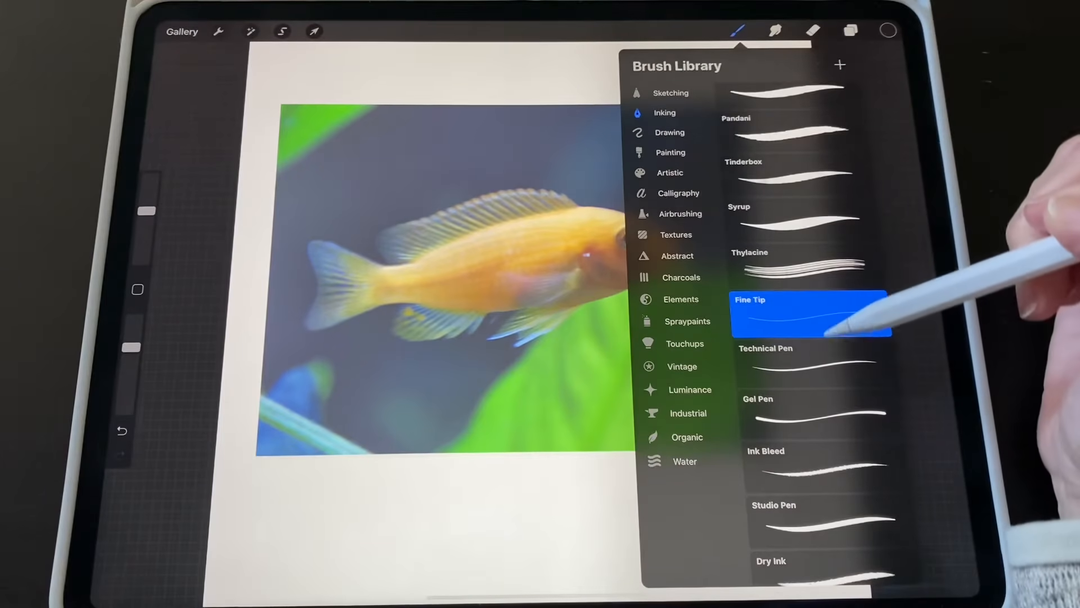
{"action": "left_click", "coordinate": [817, 362]}
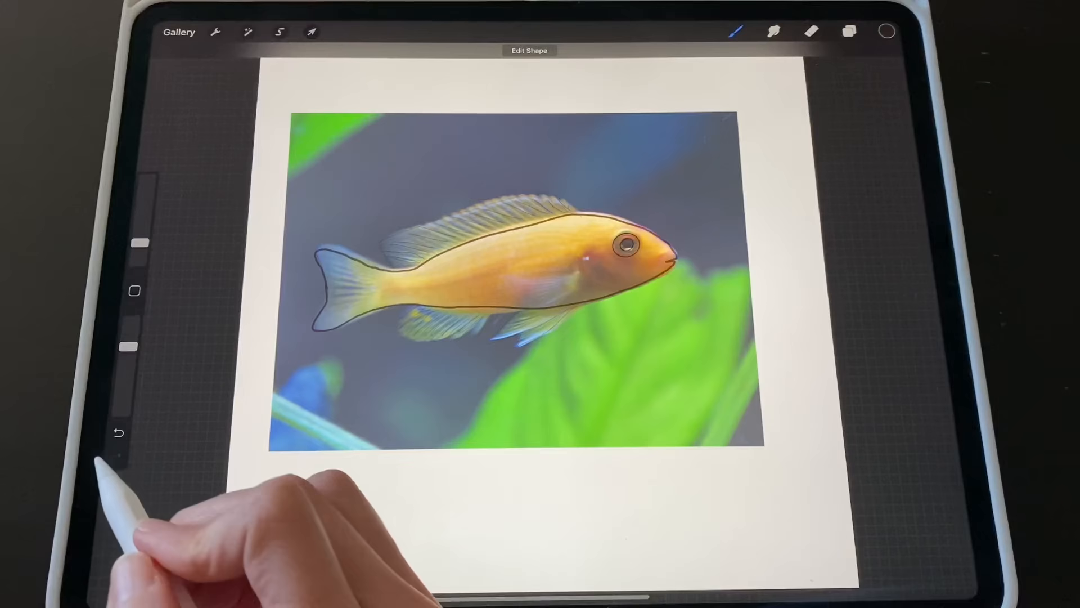
- Hide photo Layer 1 so only the traced fish sketch shows, then bring up the colour picker
{"action": "left_click", "coordinate": [849, 31]}
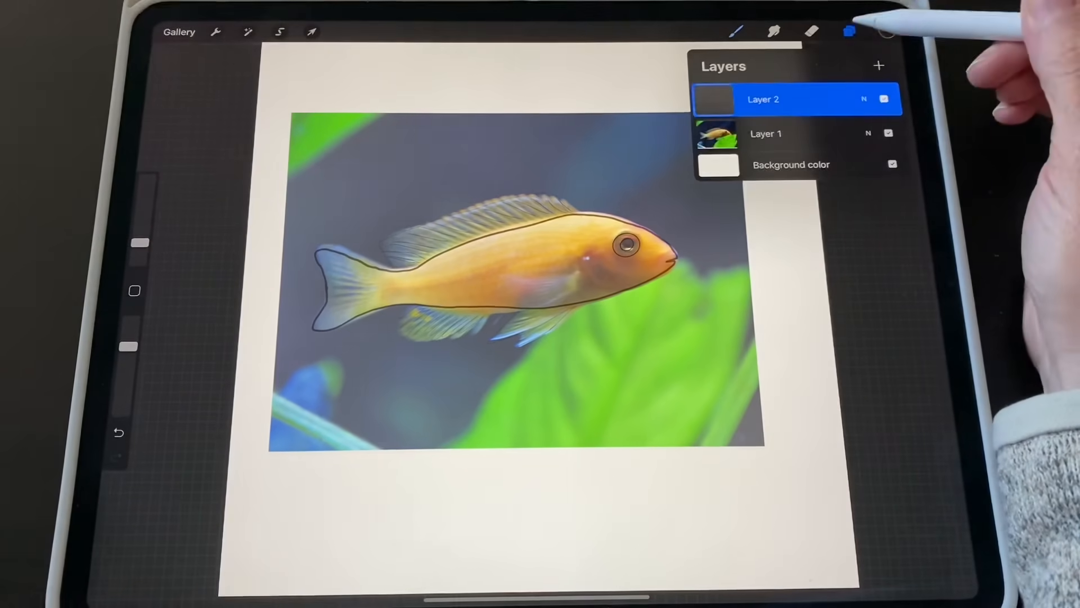
{"action": "left_click", "coordinate": [888, 133]}
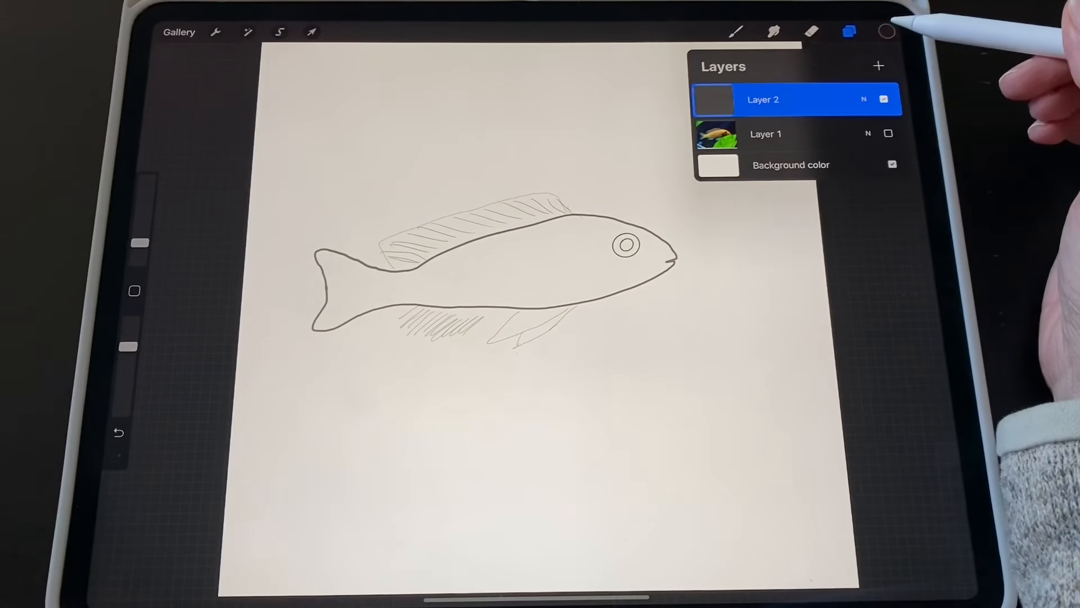
{"action": "left_click", "coordinate": [887, 30]}
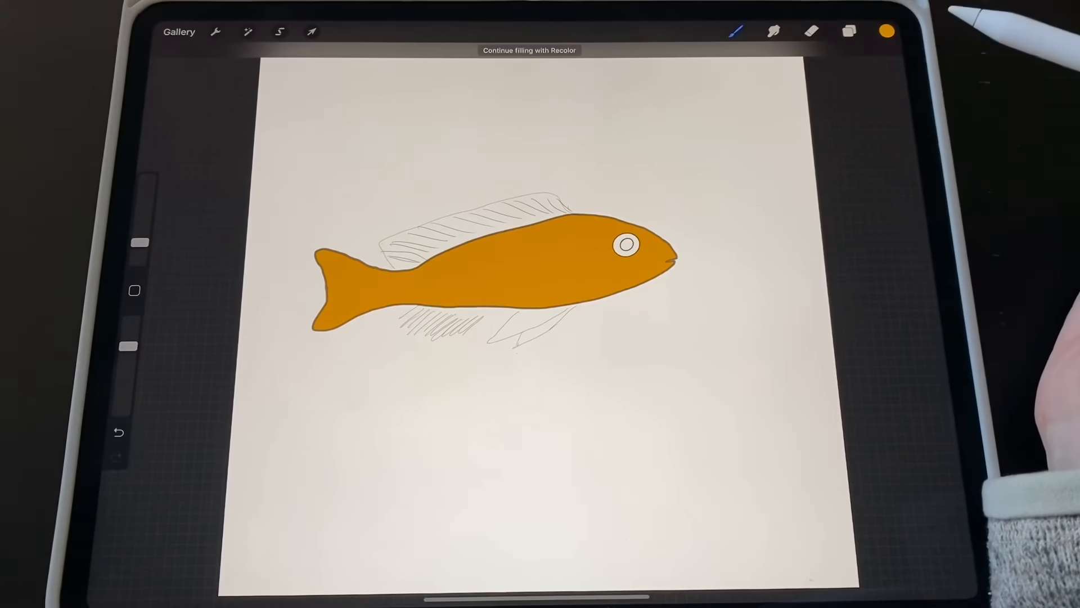
- Fill the fish body with orange inside the outline, leaving the eye white, and view the layers
{"action": "left_click", "coordinate": [846, 31]}
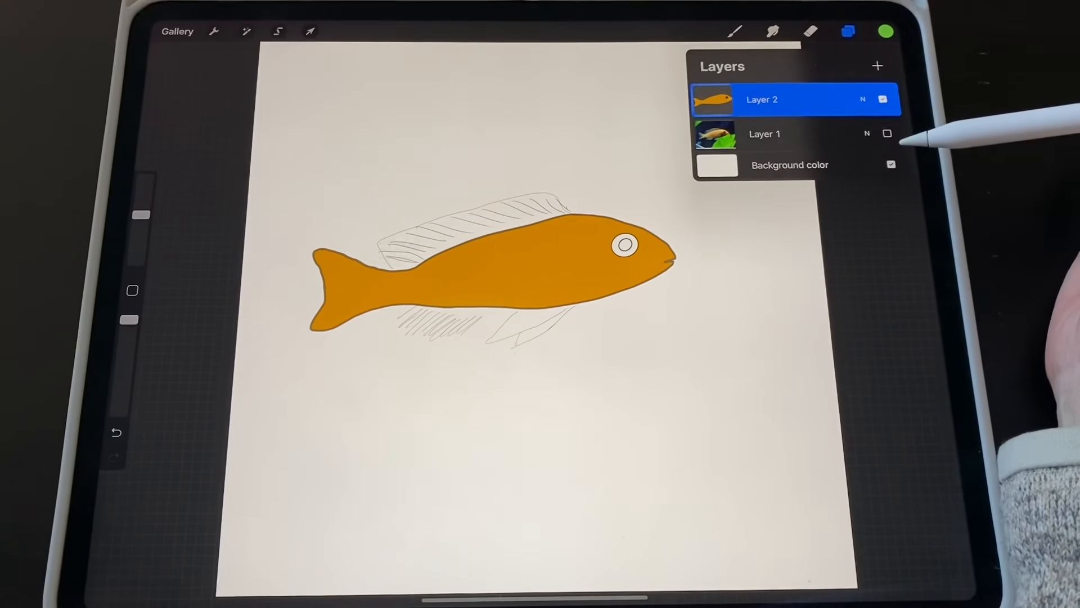